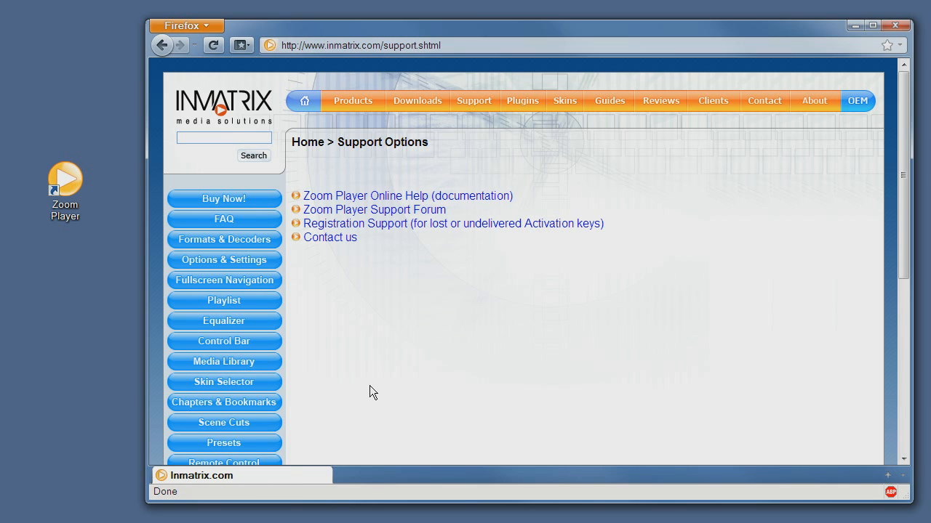
# Step: Show the Zoom Player Command Line Parameters page on Inmatrix.com and look through the full switch list
pyautogui.scroll(-3)
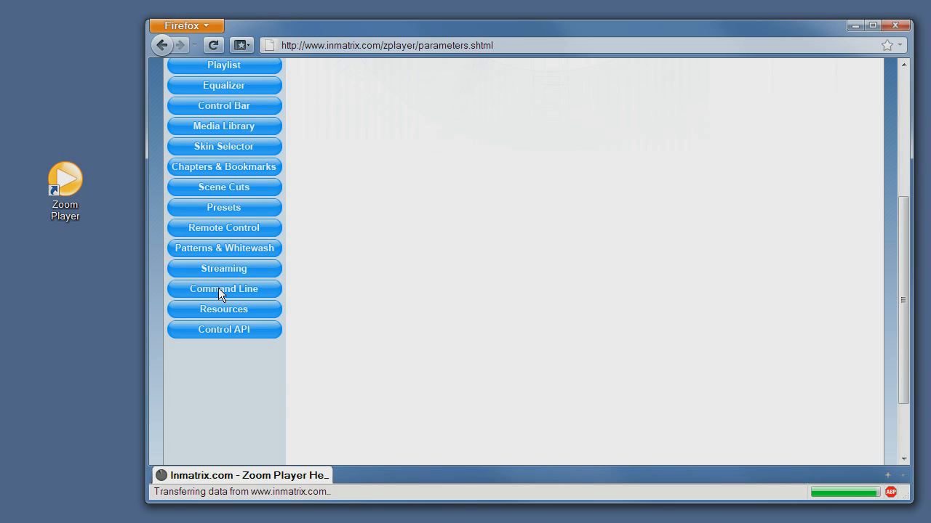
pyautogui.click(224, 288)
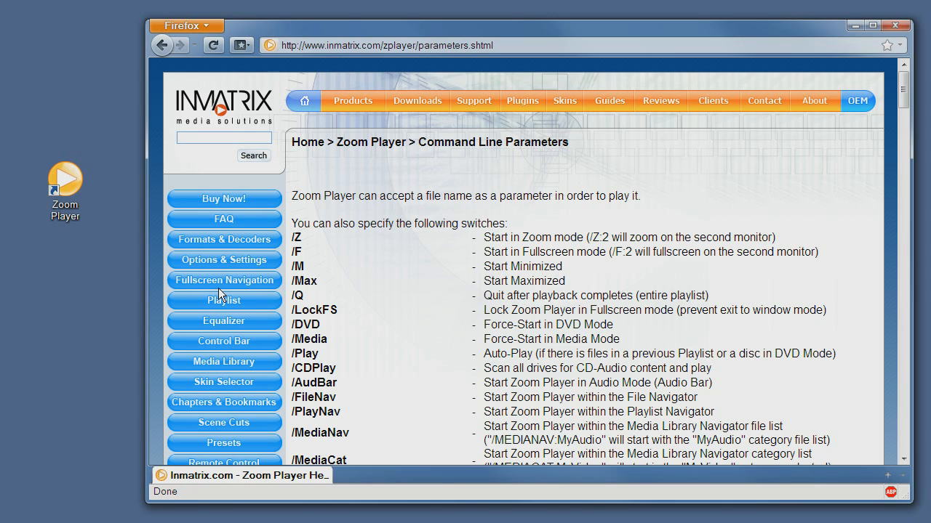
pyautogui.moveTo(512, 247)
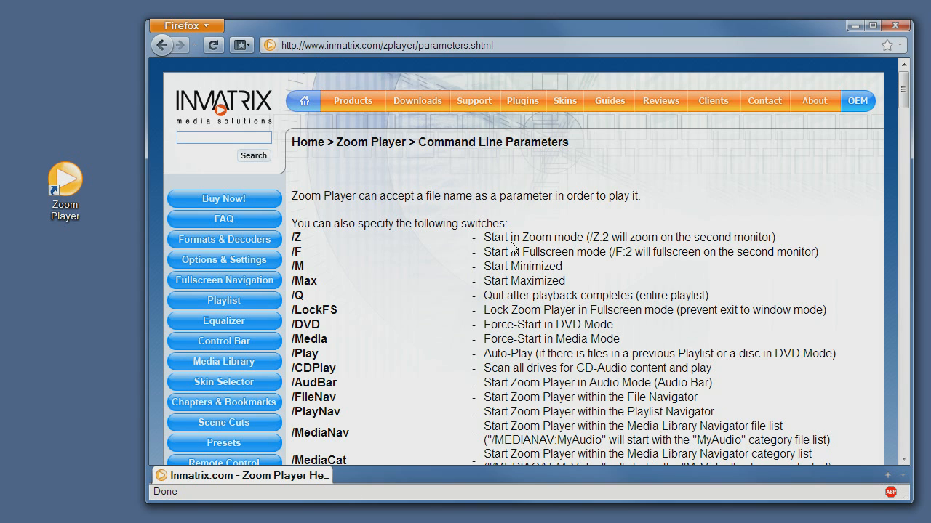
pyautogui.moveTo(294, 275)
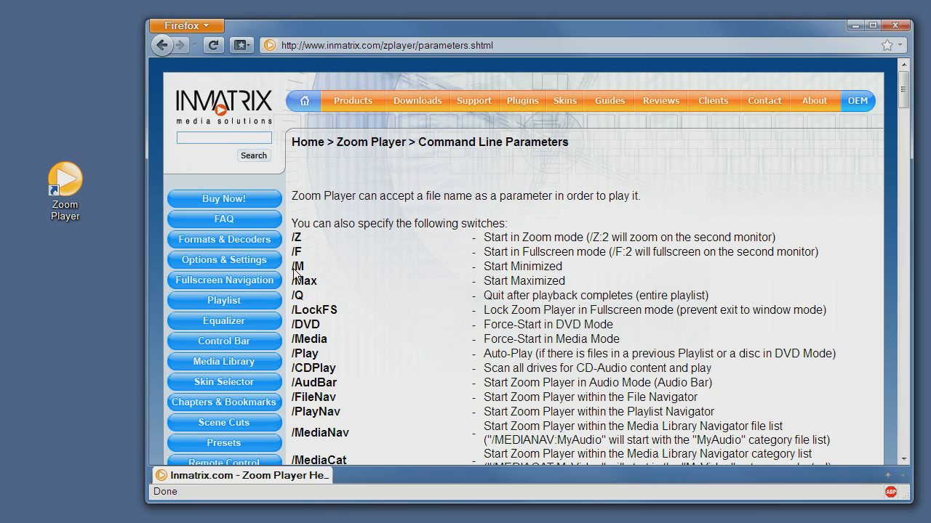
pyautogui.scroll(-3)
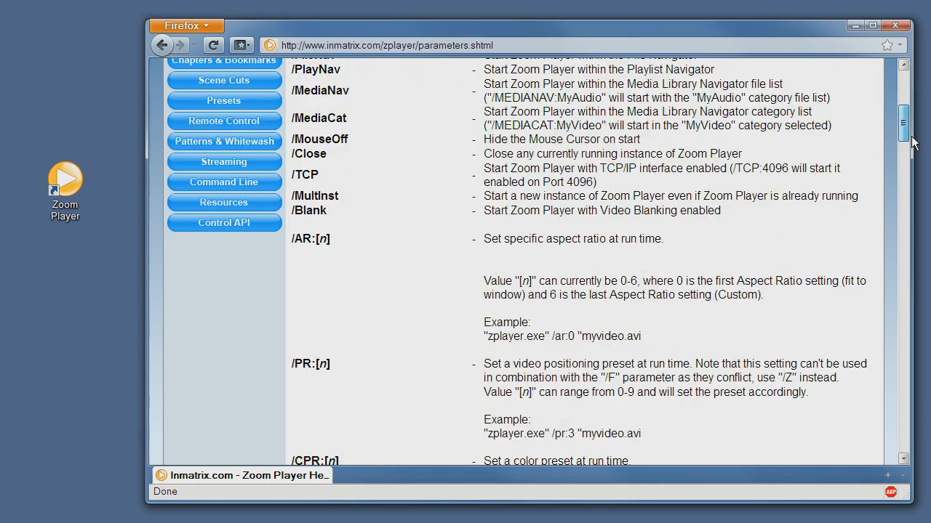
pyautogui.scroll(-3)
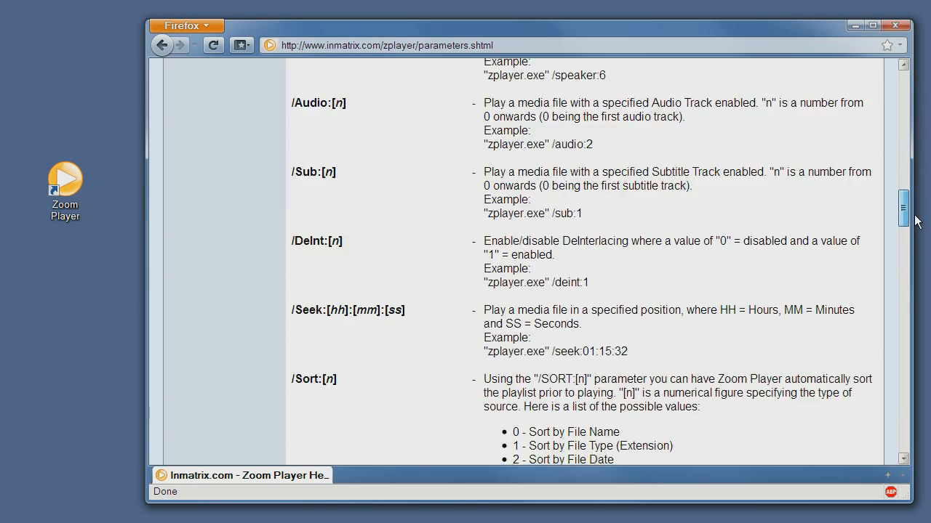
pyautogui.scroll(-3)
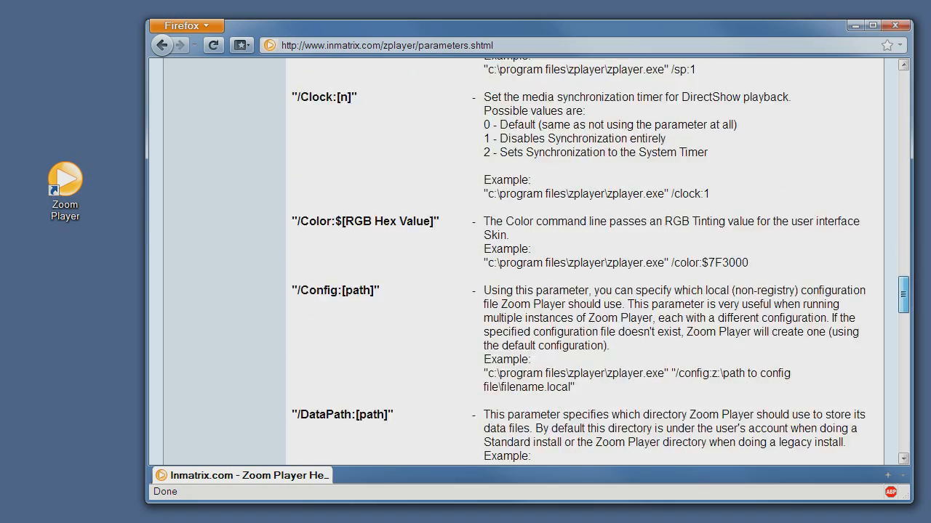
pyautogui.scroll(-3)
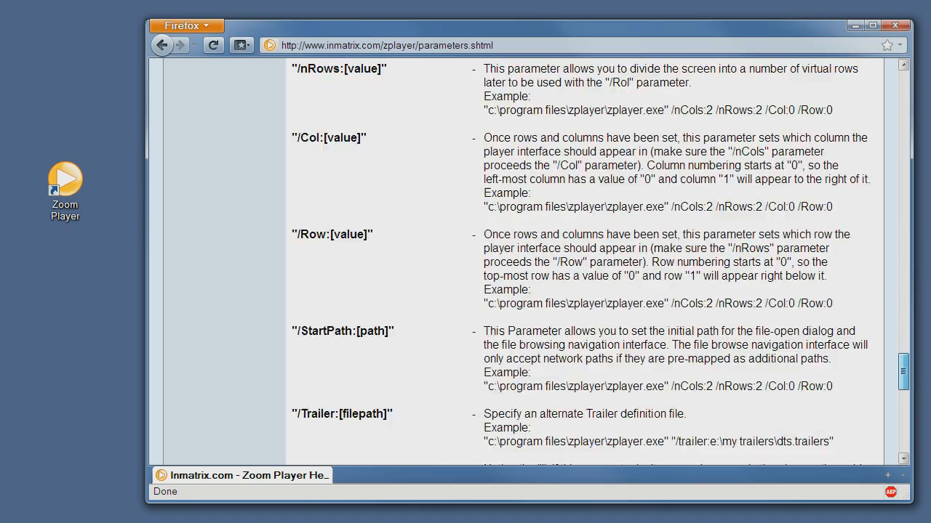
pyautogui.scroll(-3)
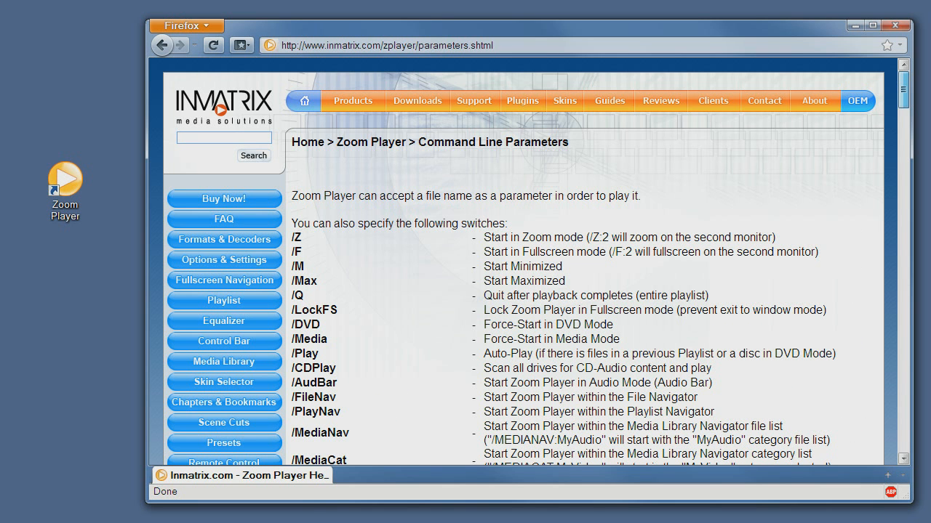
pyautogui.moveTo(115, 269)
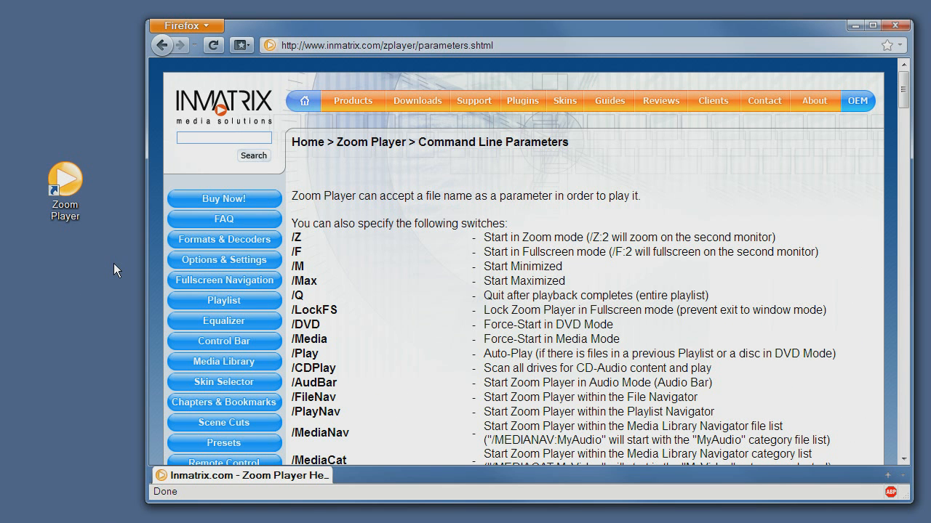
# Step: Bring up the context menu of the Zoom Player desktop shortcut
pyautogui.click(64, 182)
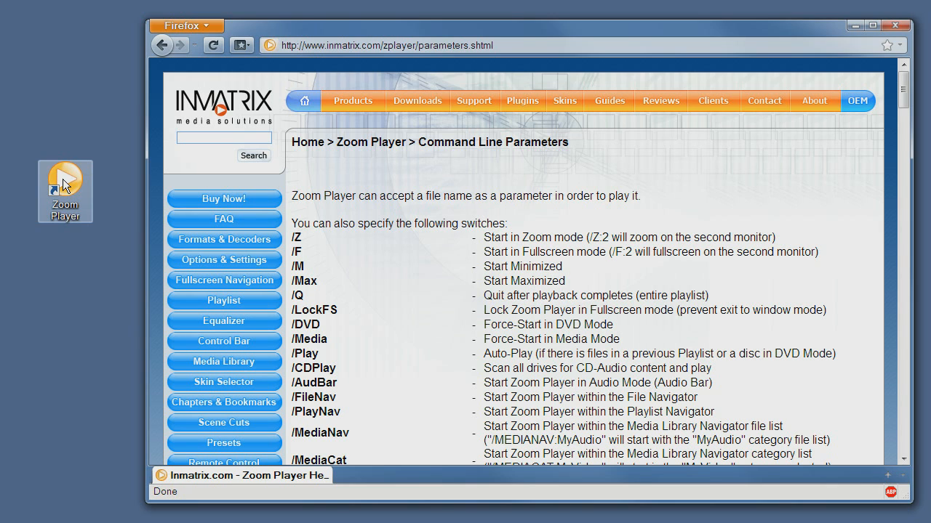
pyautogui.moveTo(82, 186)
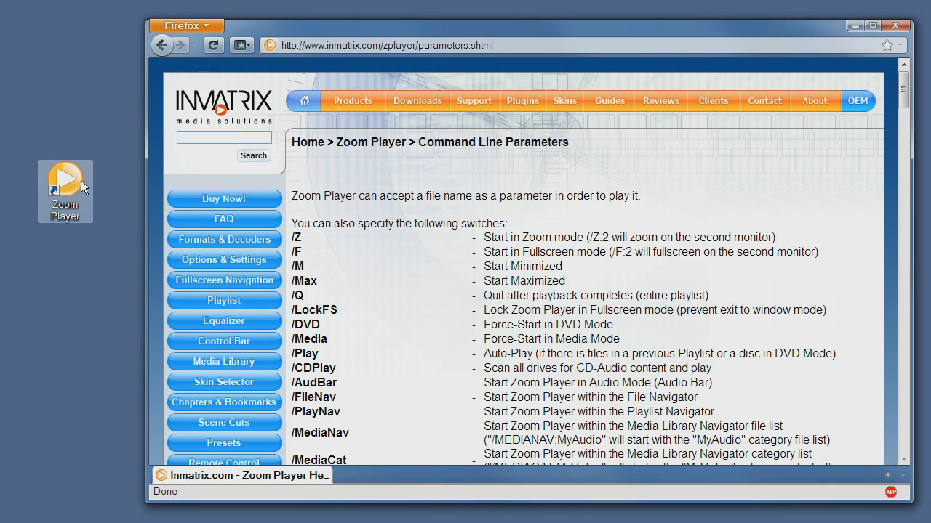
pyautogui.moveTo(78, 182)
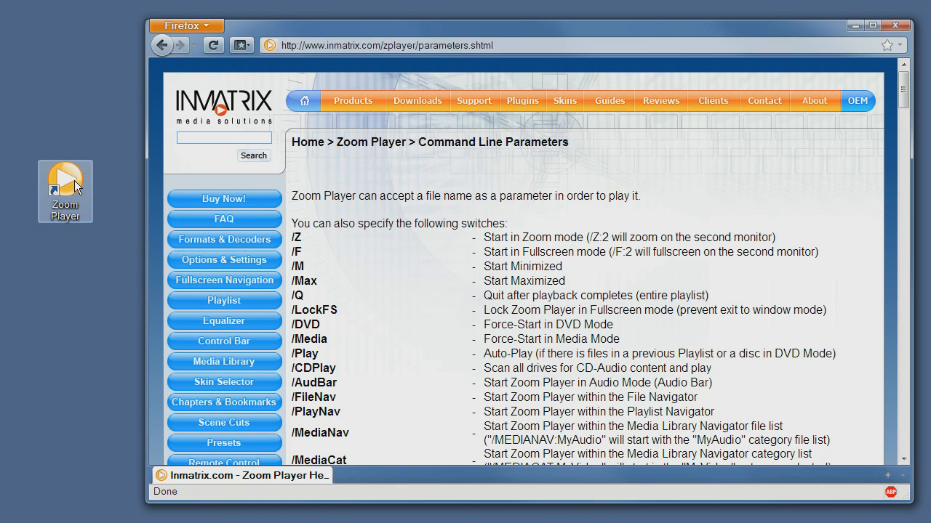
pyautogui.rightClick(64, 182)
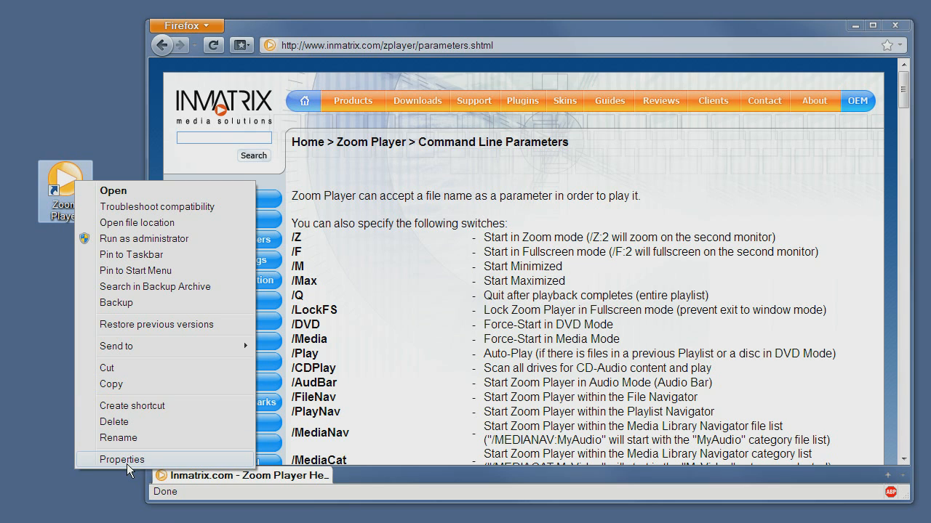
# Step: Show the Zoom Player shortcut's Properties with its zplayer.exe target path
pyautogui.click(122, 460)
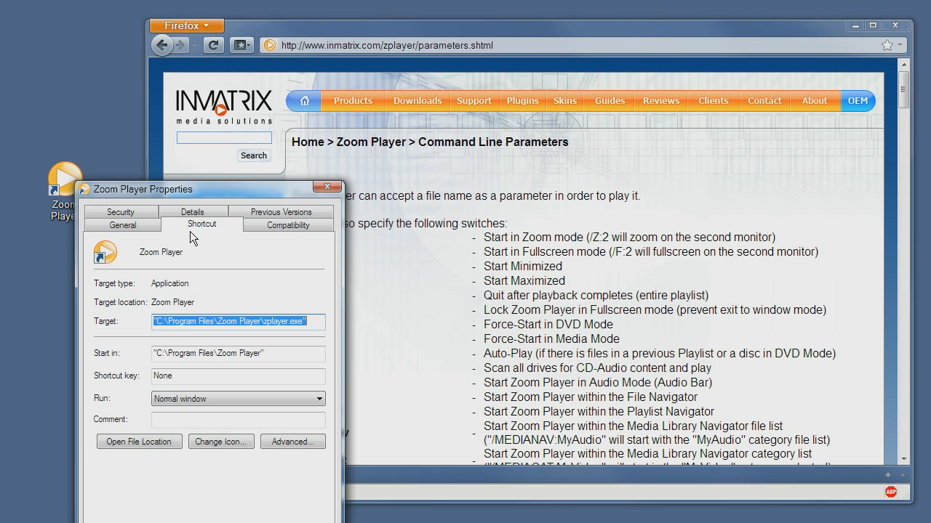
pyautogui.moveTo(215, 230)
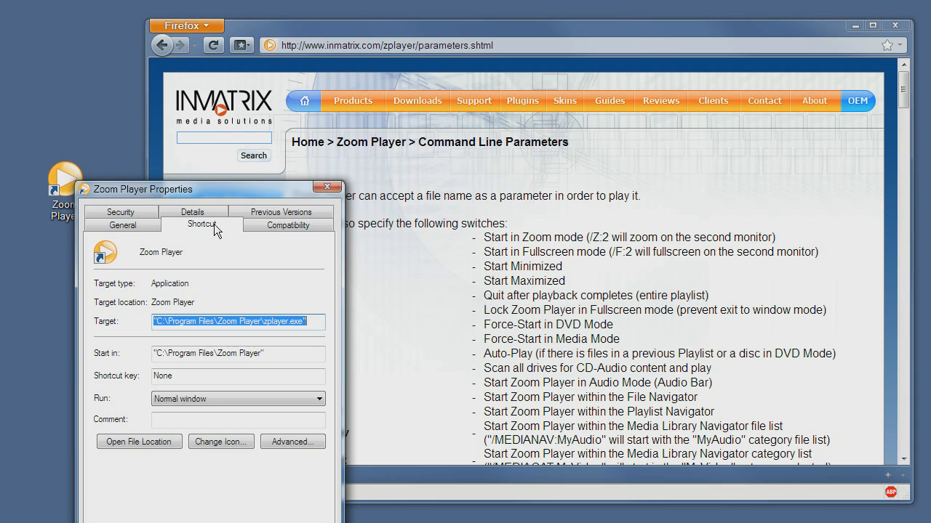
pyautogui.moveTo(221, 238)
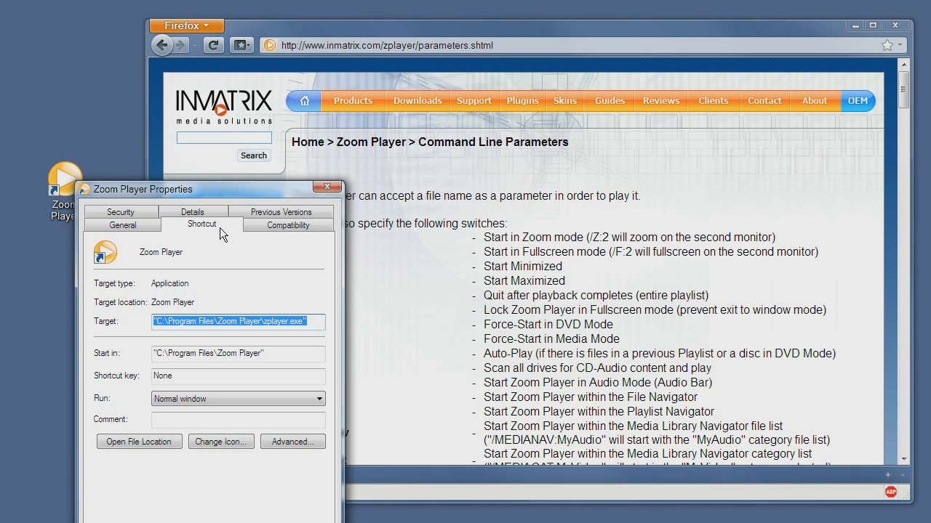
pyautogui.moveTo(107, 332)
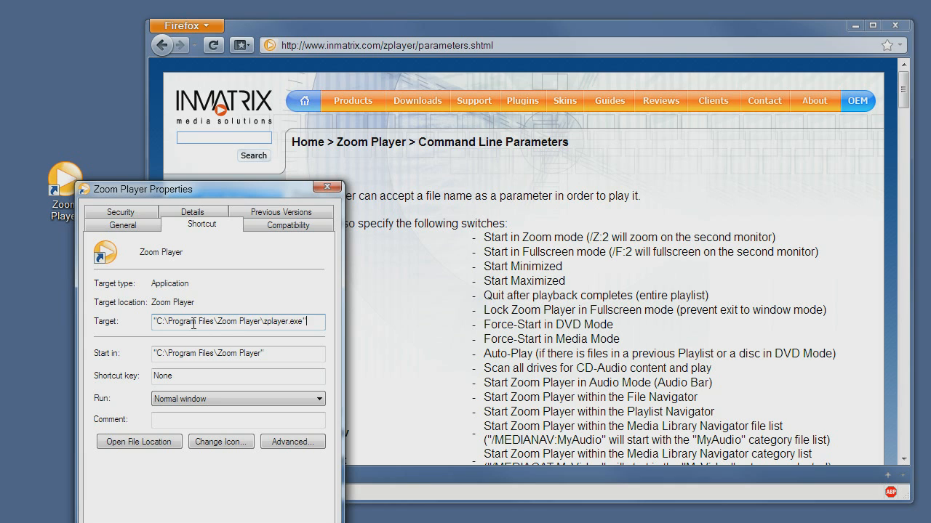
pyautogui.moveTo(153, 328)
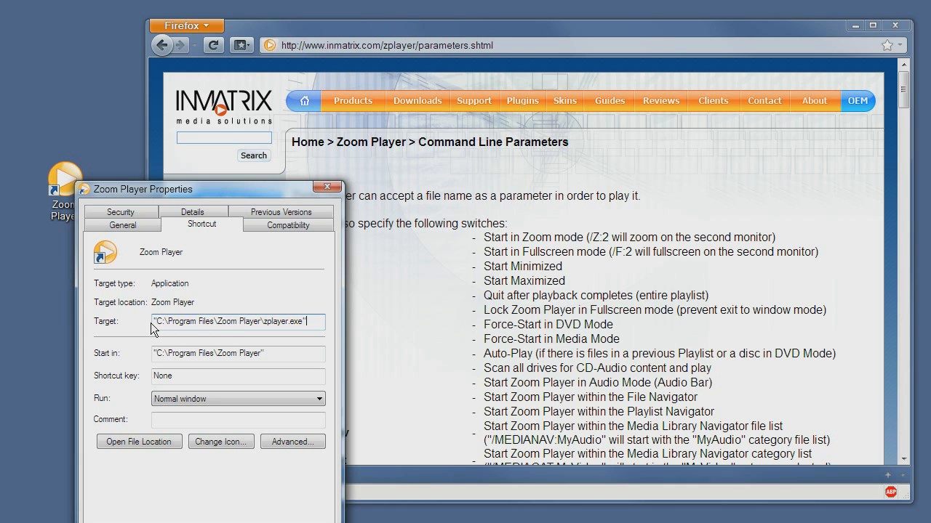
pyautogui.moveTo(337, 329)
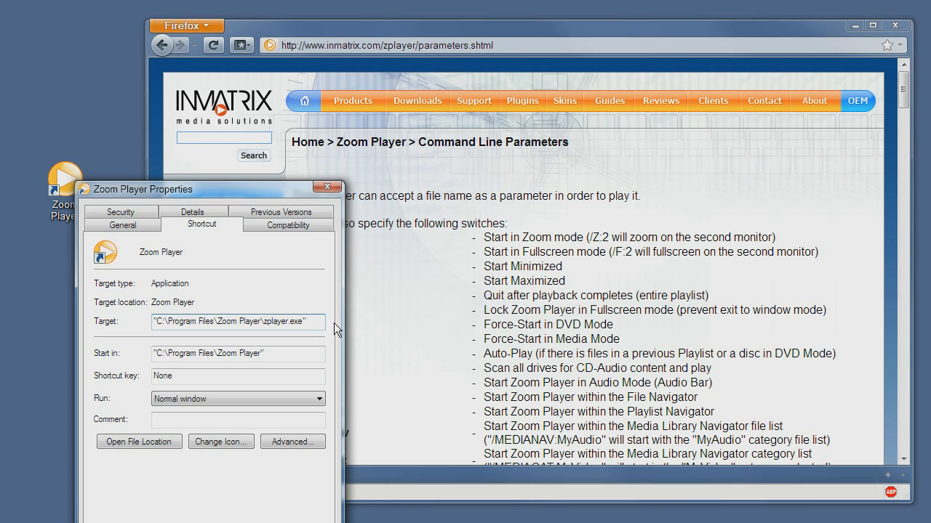
pyautogui.moveTo(459, 45)
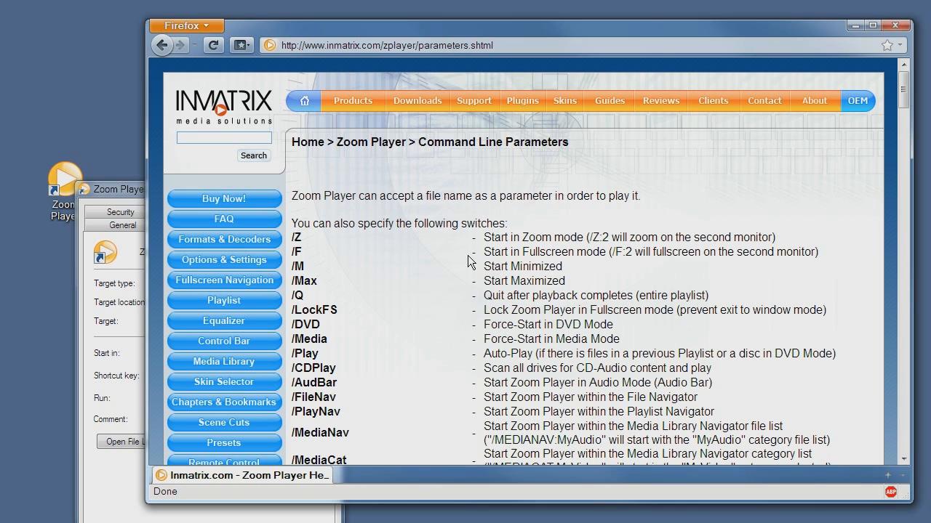
pyautogui.moveTo(294, 256)
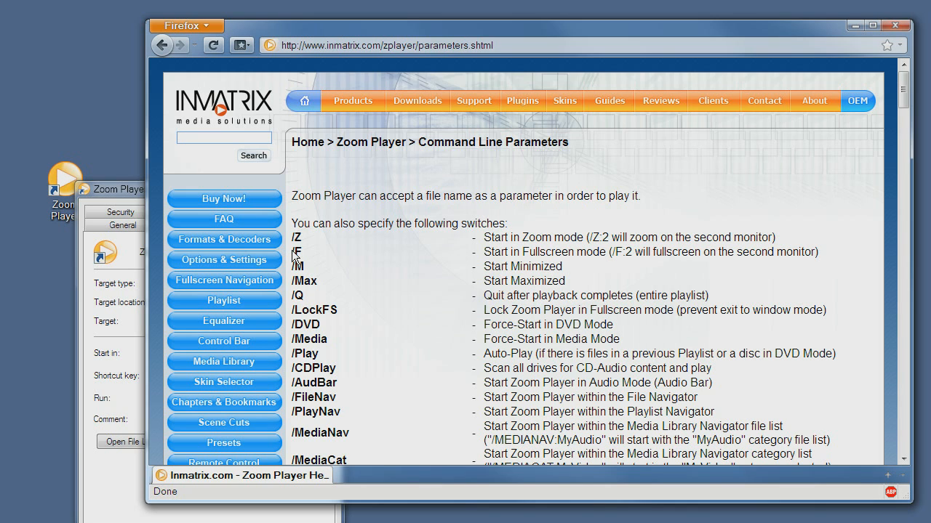
# Step: Highlight the /F fullscreen switch and its F:2 second-monitor example in the parameter list
pyautogui.doubleClick(297, 252)
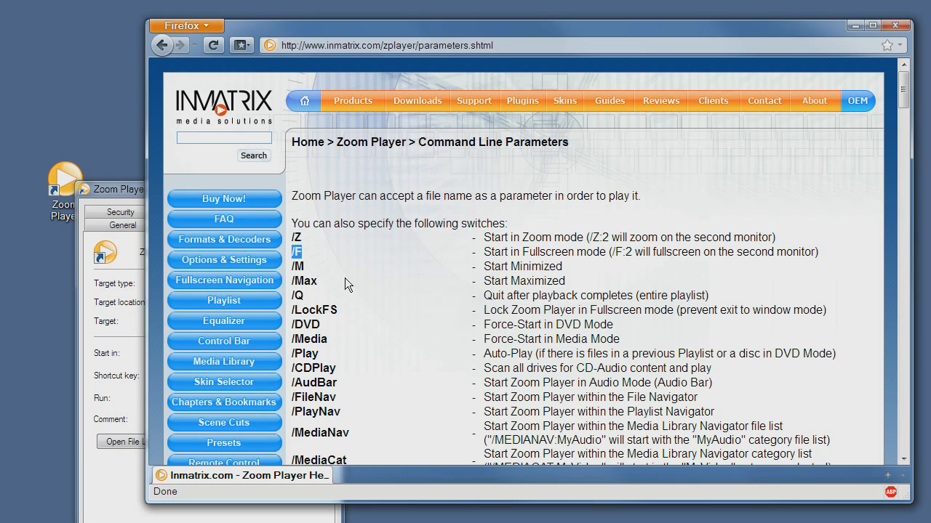
pyautogui.moveTo(596, 258)
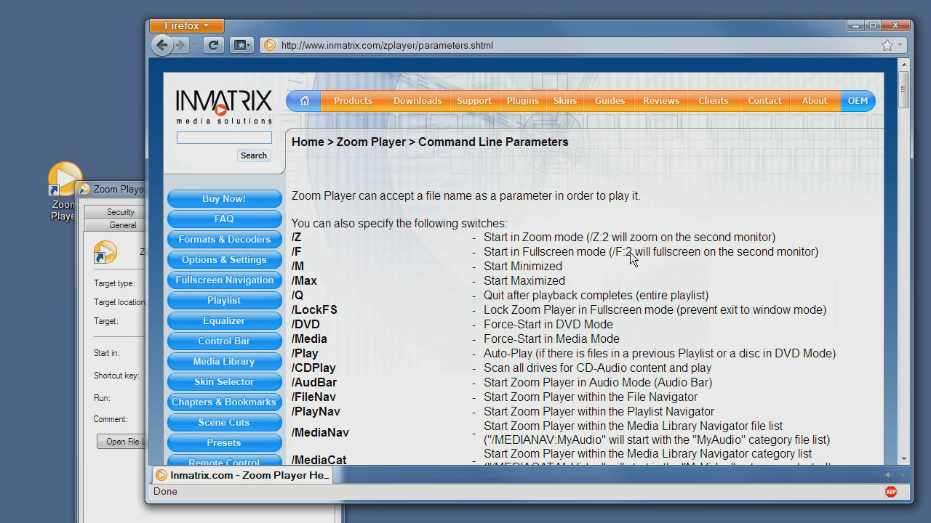
pyautogui.doubleClick(620, 252)
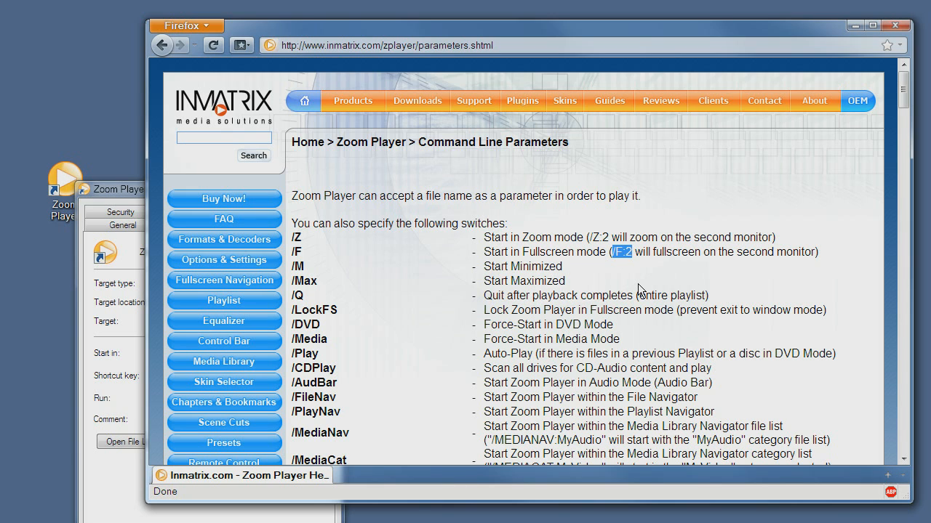
pyautogui.moveTo(450, 301)
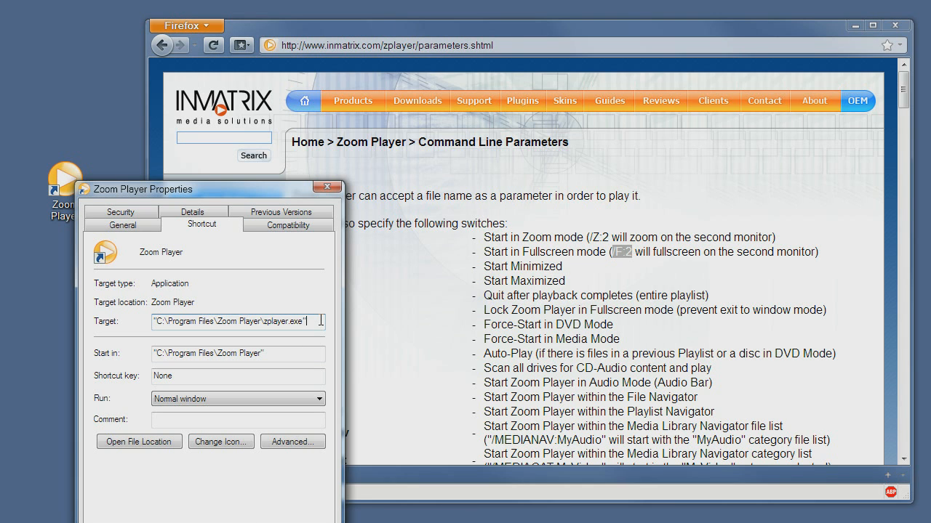
# Step: Append /F:2 to the Zoom Player shortcut's Target and save with OK
pyautogui.write('/F:2')
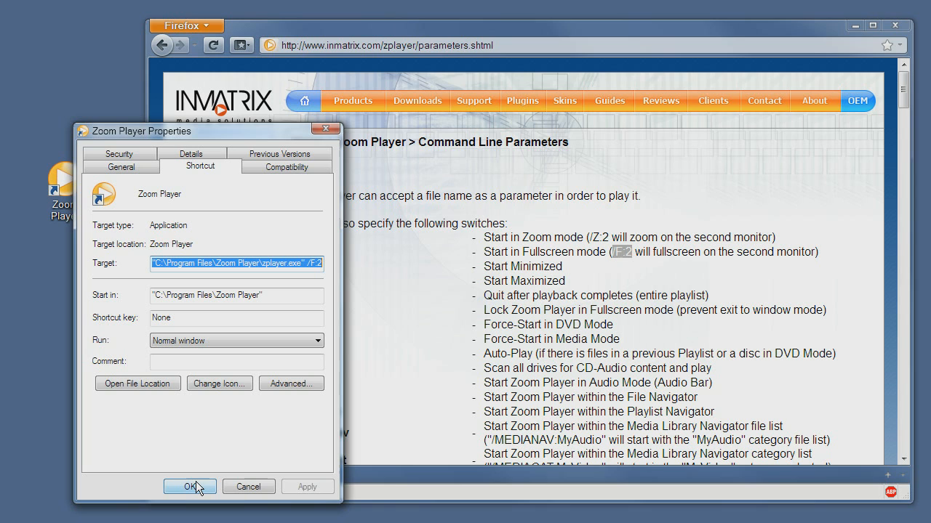
pyautogui.click(189, 486)
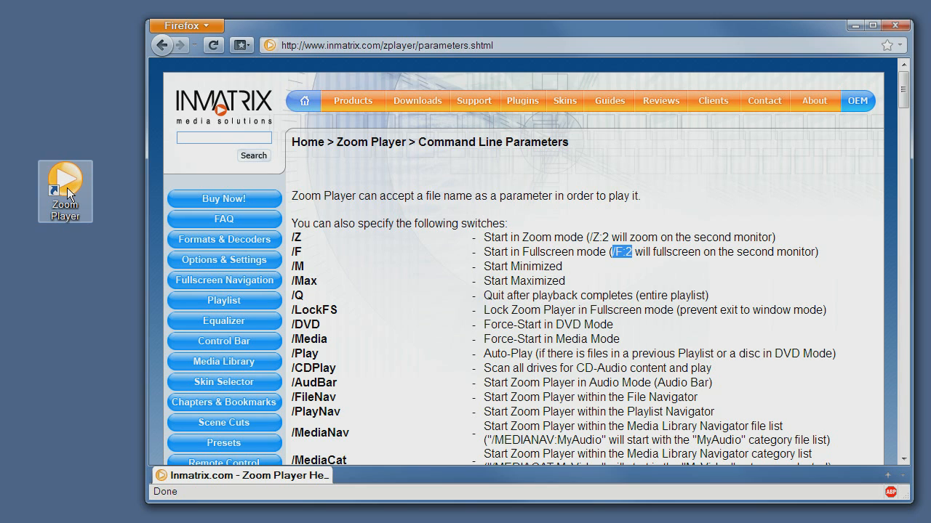
pyautogui.moveTo(221, 196)
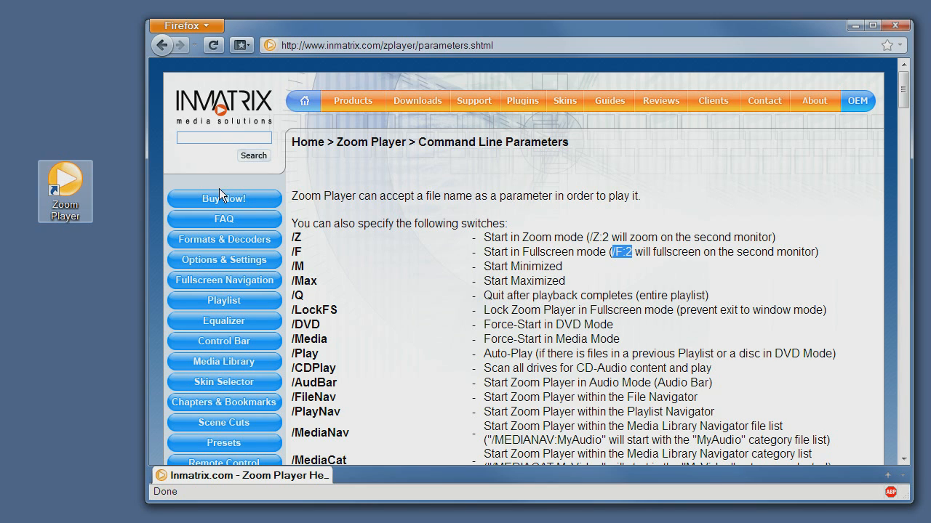
pyautogui.moveTo(467, 299)
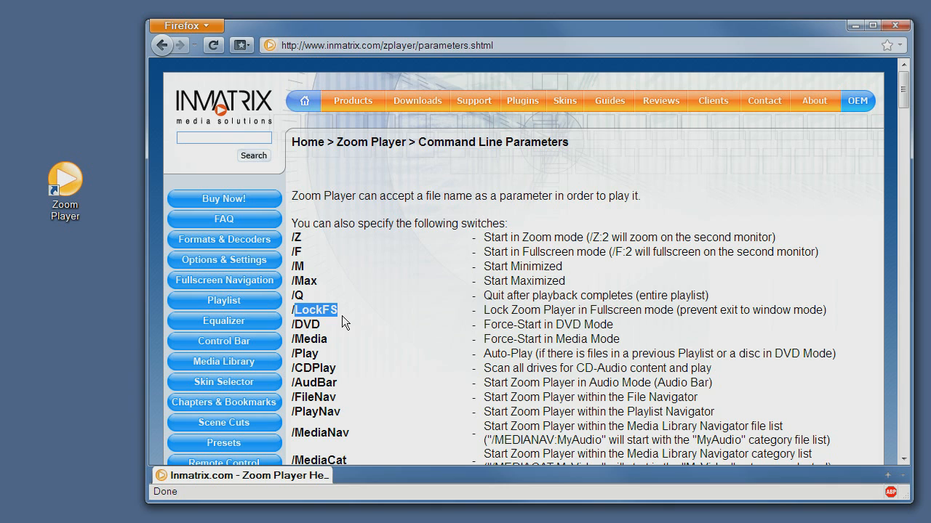
pyautogui.moveTo(302, 299)
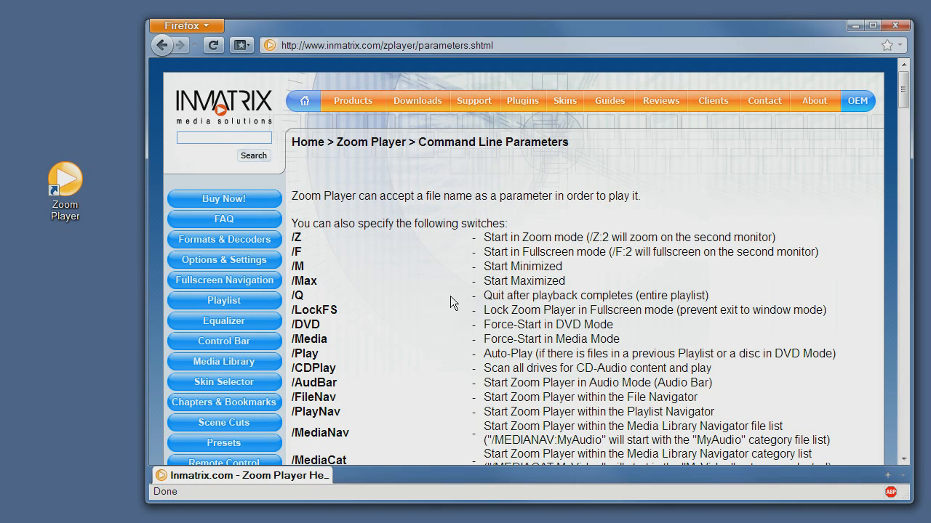
pyautogui.moveTo(565, 302)
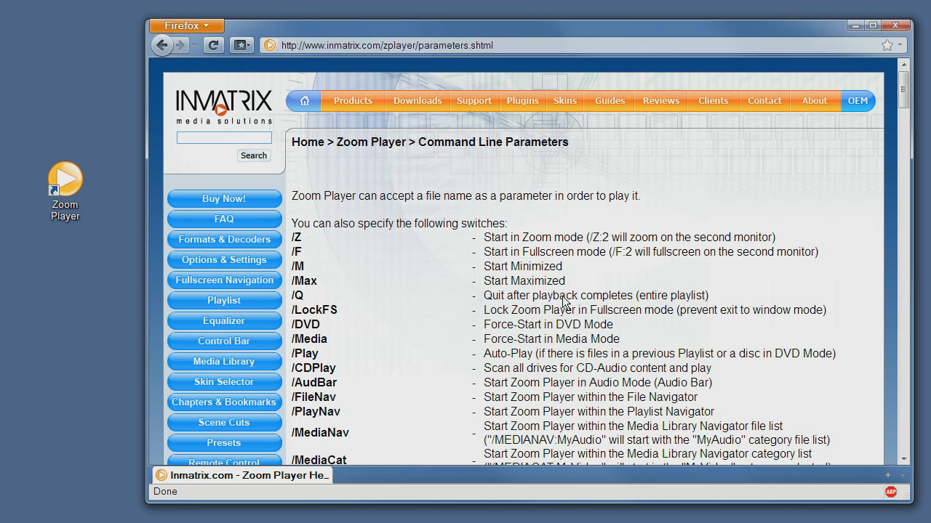
pyautogui.moveTo(419, 376)
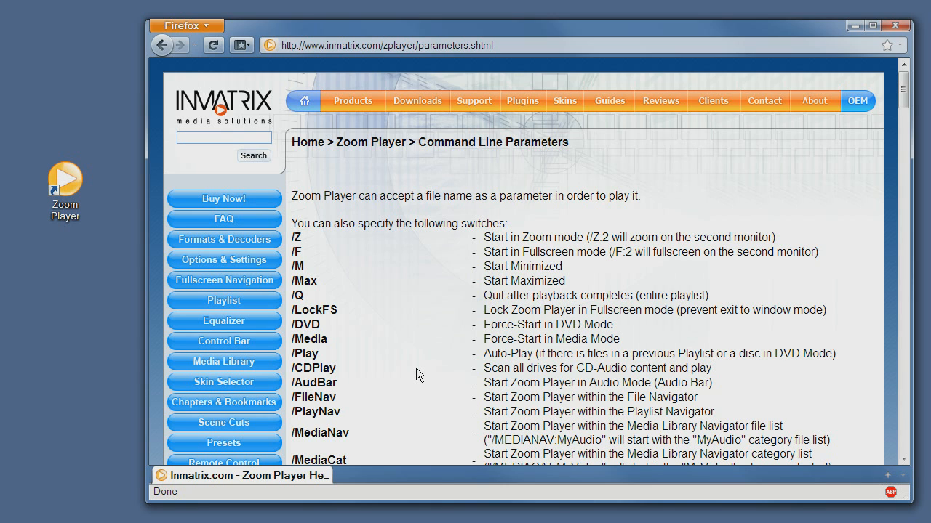
pyautogui.moveTo(423, 413)
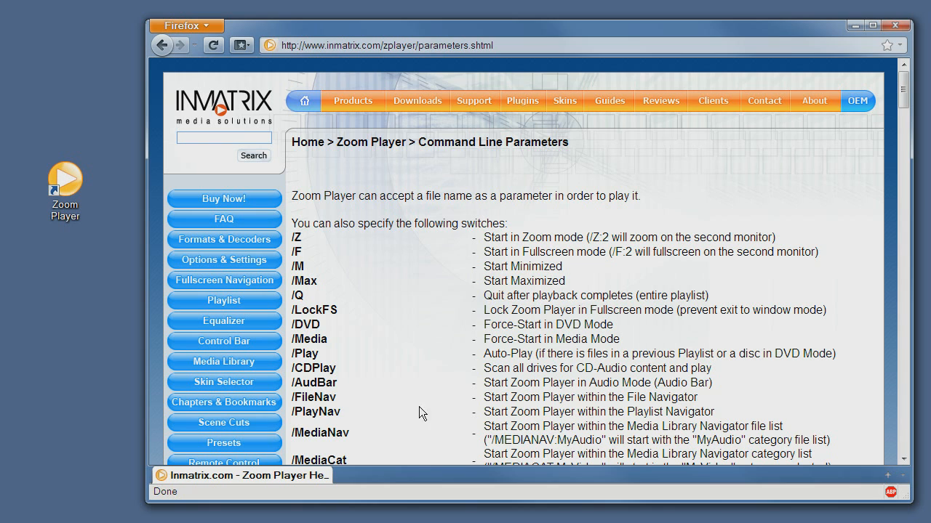
pyautogui.scroll(-3)
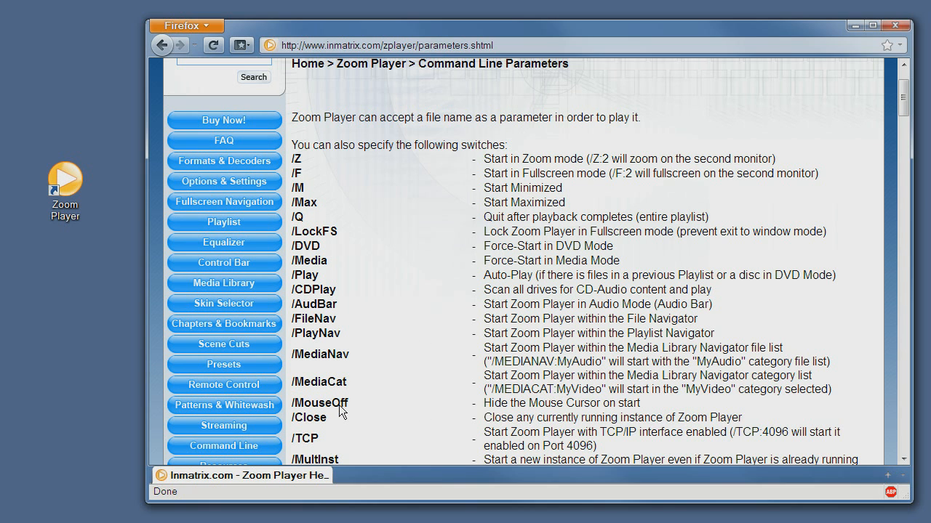
pyautogui.moveTo(337, 402)
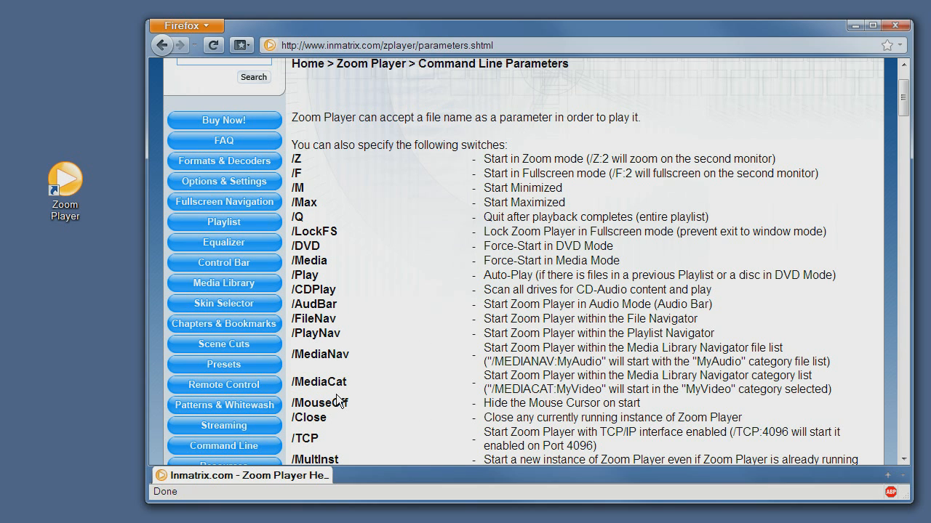
pyautogui.scroll(-3)
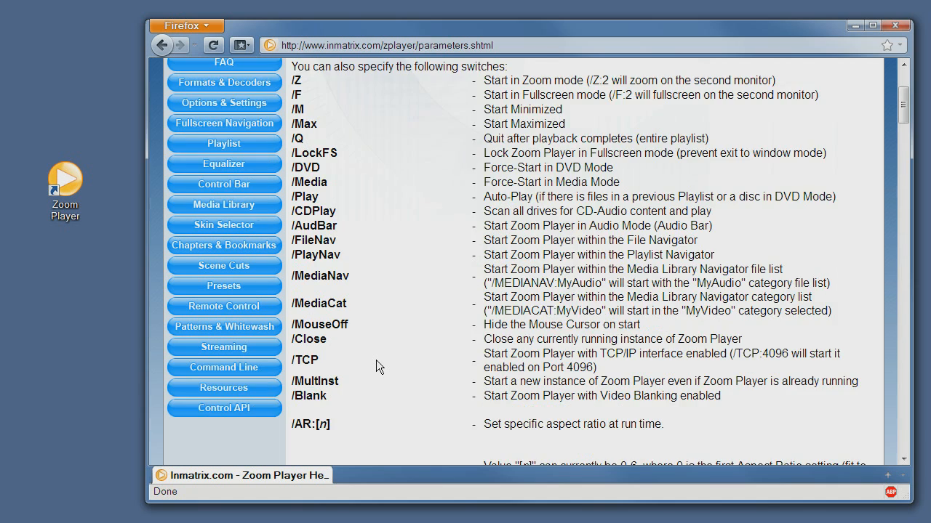
pyautogui.scroll(-3)
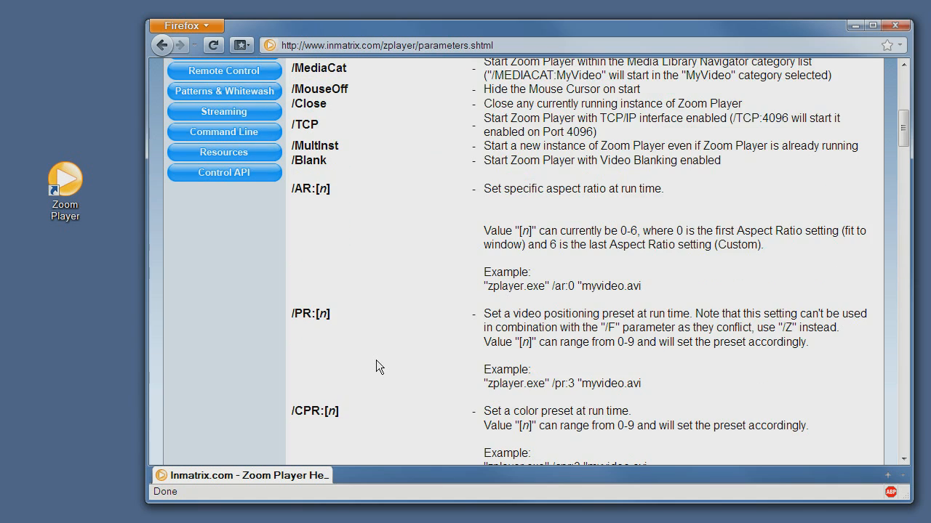